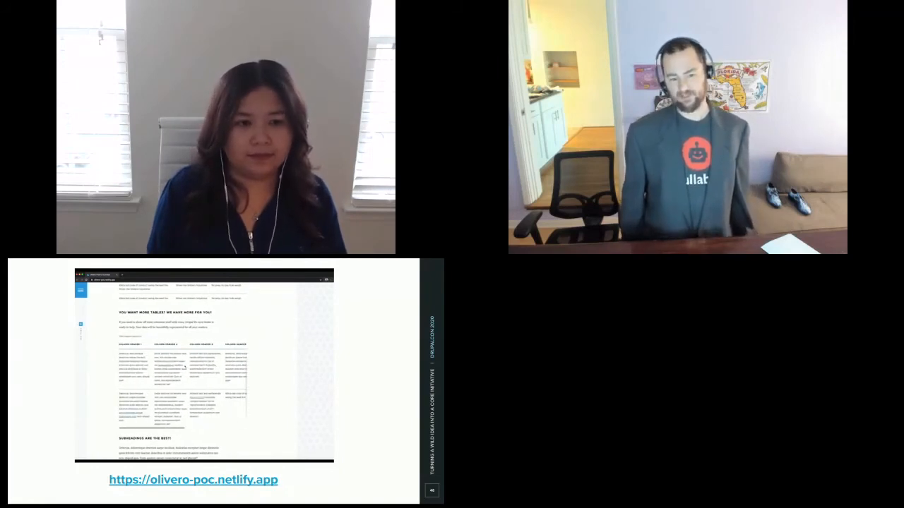
scroll("down", 3)
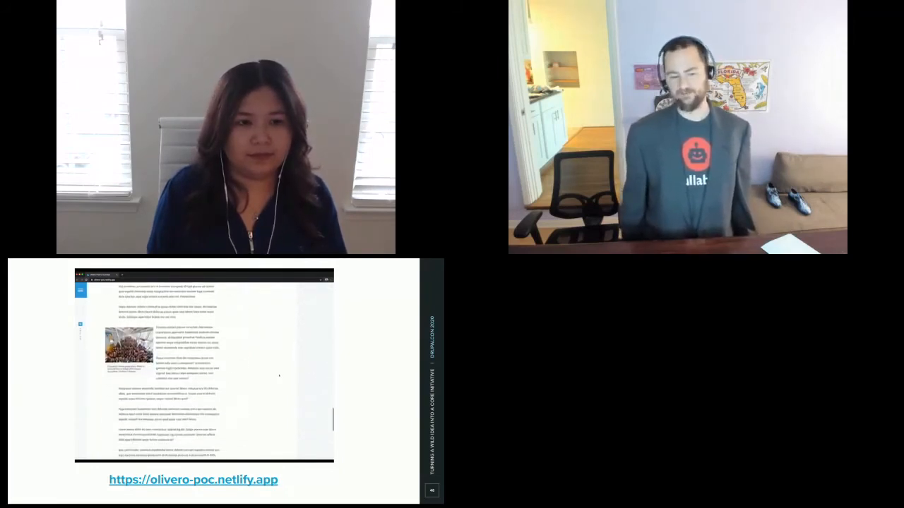